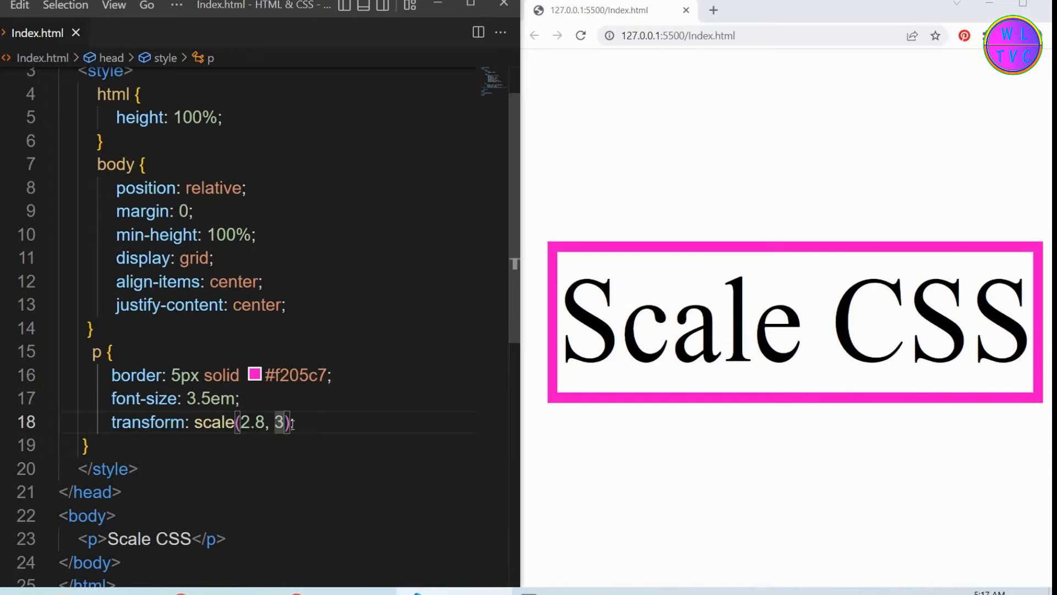
- Replace the two-factor scale with a uniform scale(1), then scale(0.6)
{"action": "key", "text": "Backspace"}
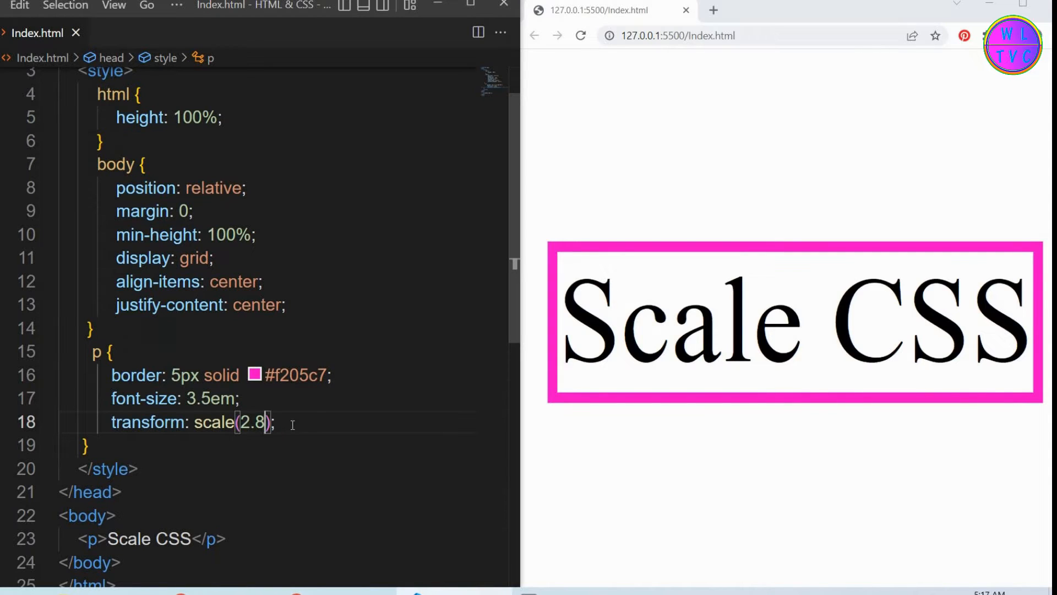
{"action": "type", "text": "1"}
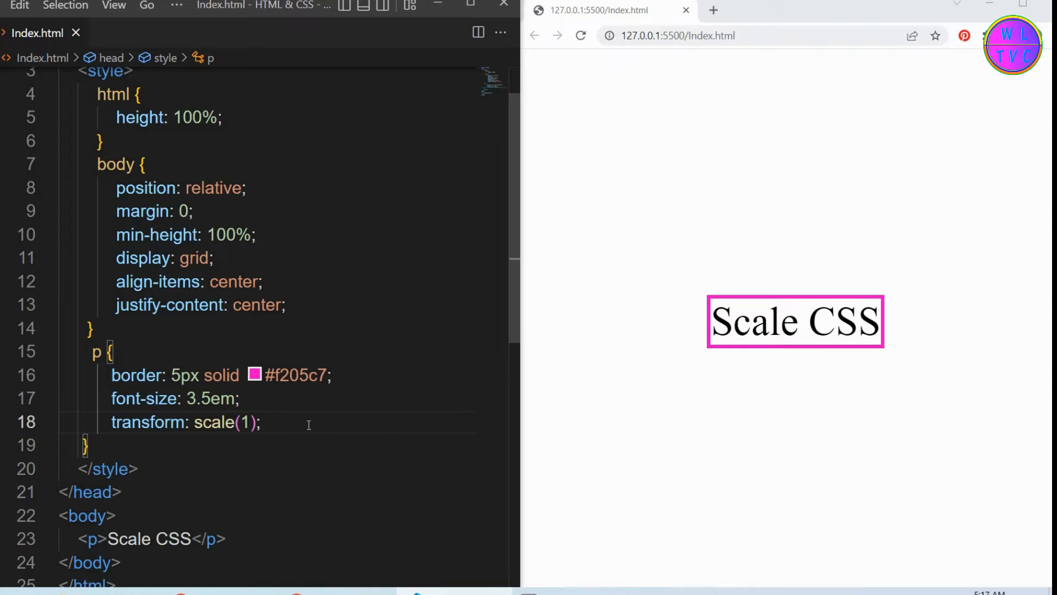
{"action": "double_click", "coordinate": [247, 422]}
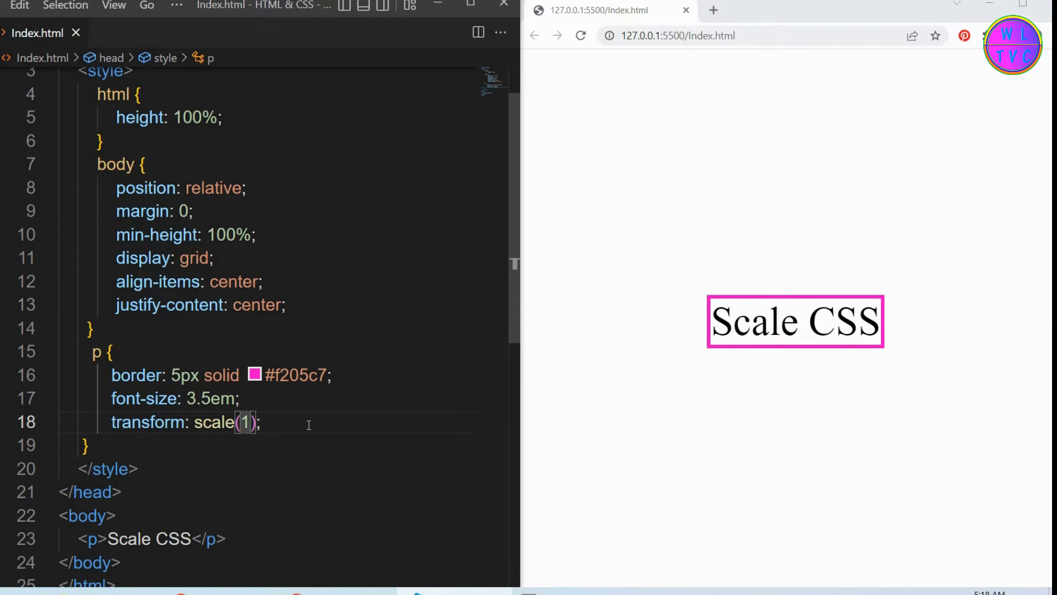
{"action": "type", "text": "0.6"}
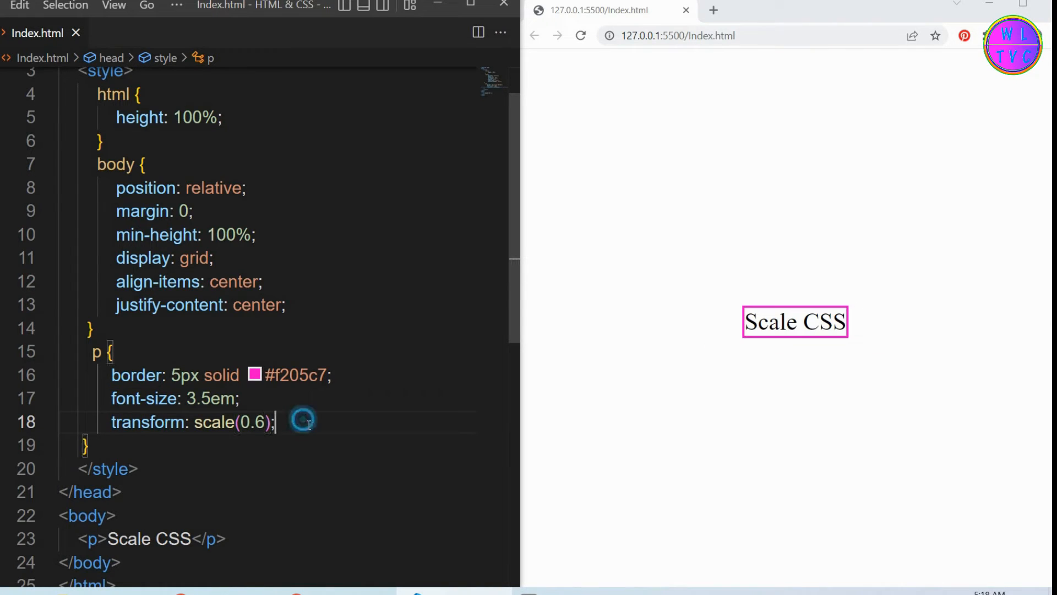
{"action": "mouse_move", "coordinate": [753, 344]}
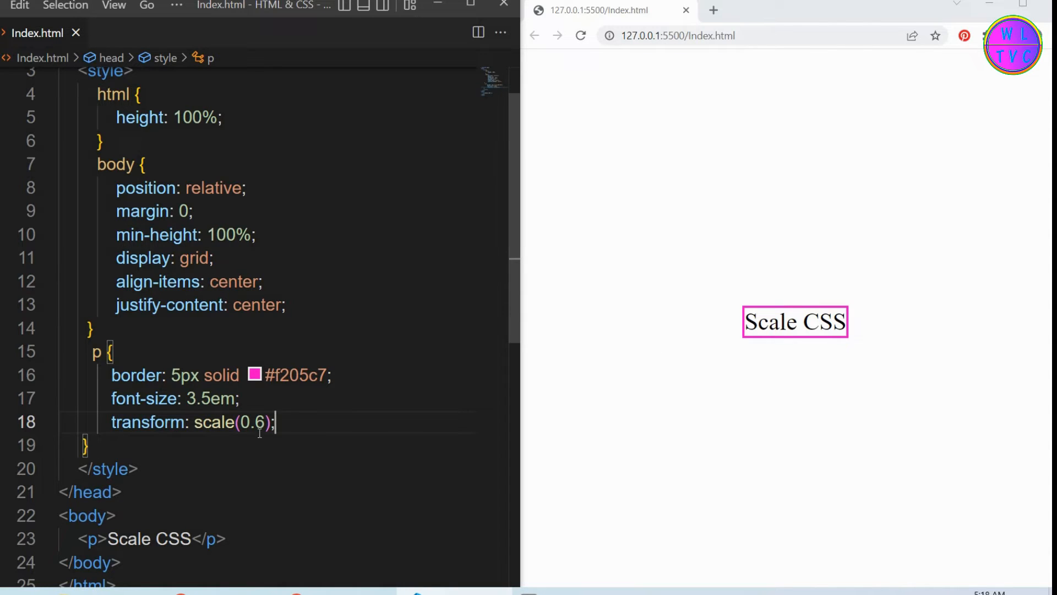
{"action": "double_click", "coordinate": [252, 422]}
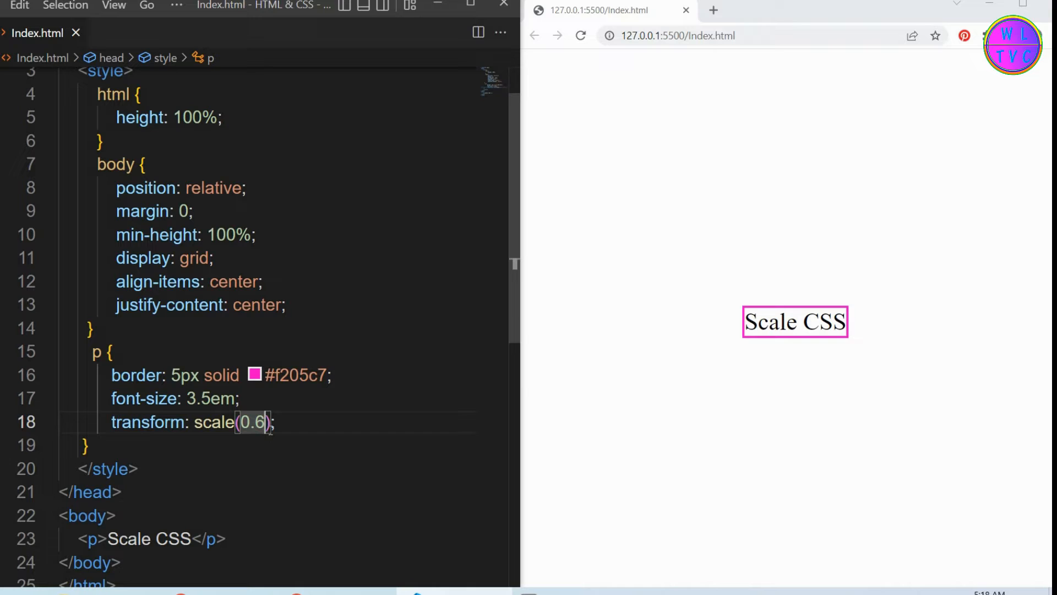
- Set the scale to 3, then -3, checking the flipped text in a maximized Chrome preview
{"action": "type", "text": "3"}
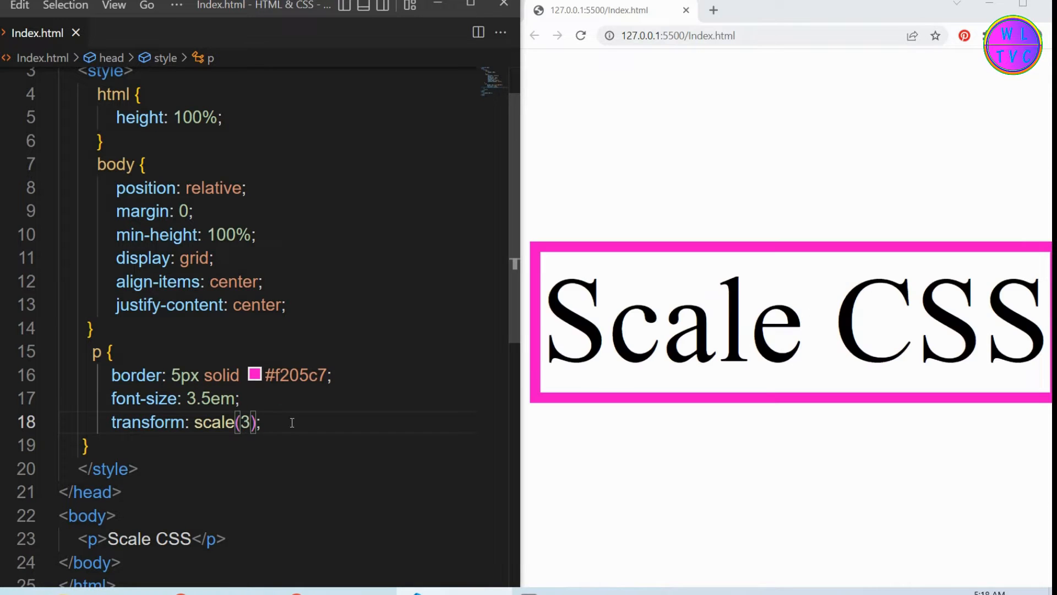
{"action": "double_click", "coordinate": [247, 422]}
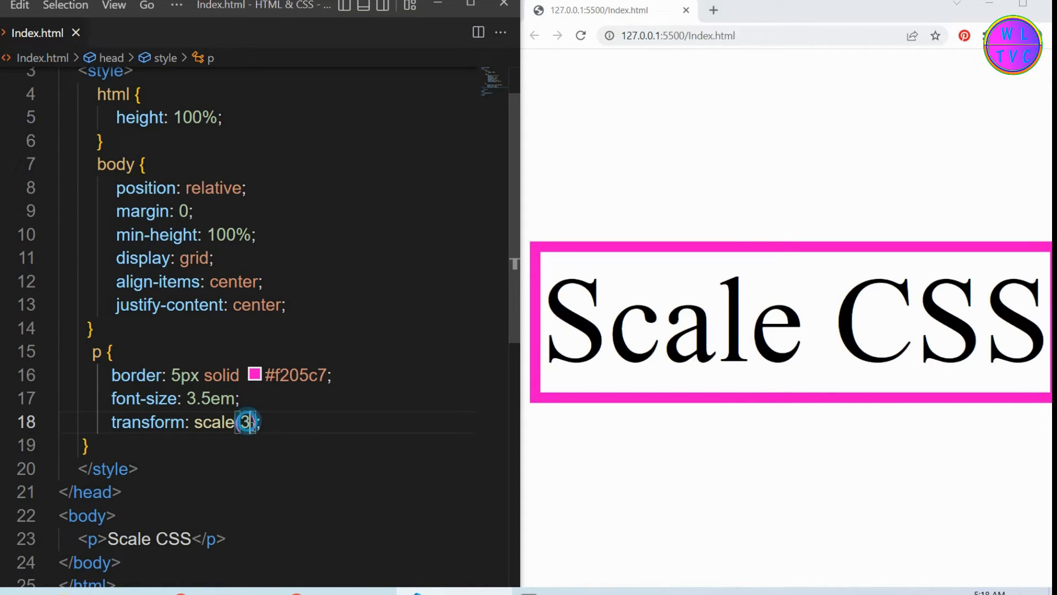
{"action": "type", "text": "-"}
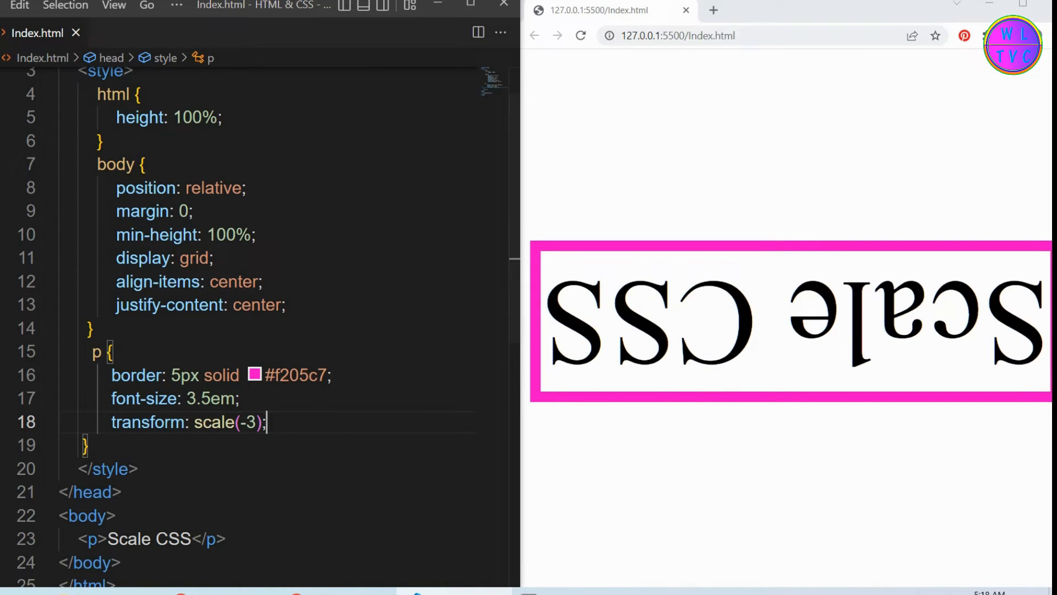
{"action": "left_click", "coordinate": [1002, 6]}
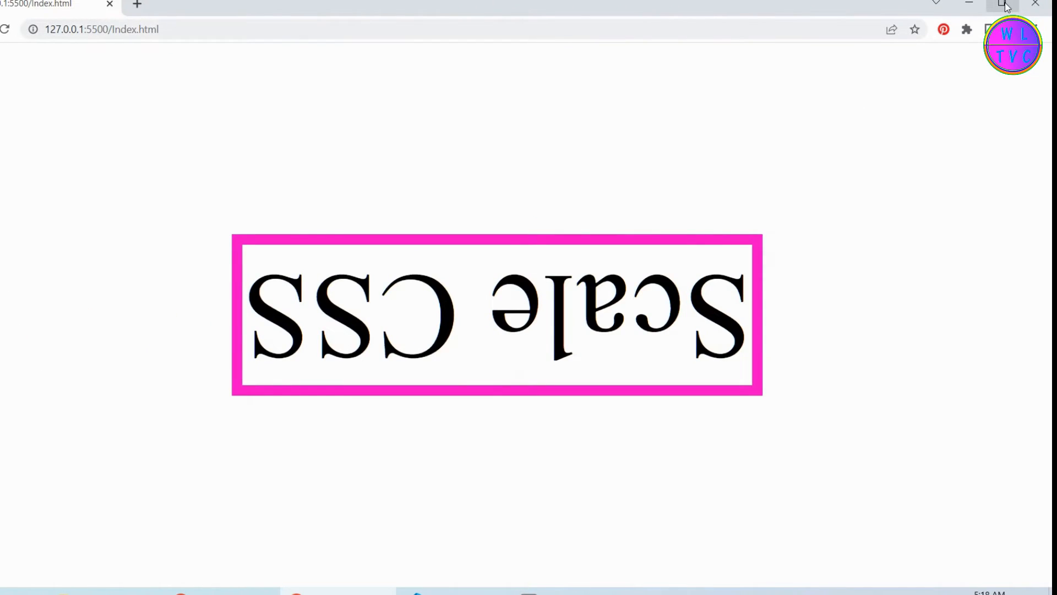
{"action": "left_click", "coordinate": [1002, 6]}
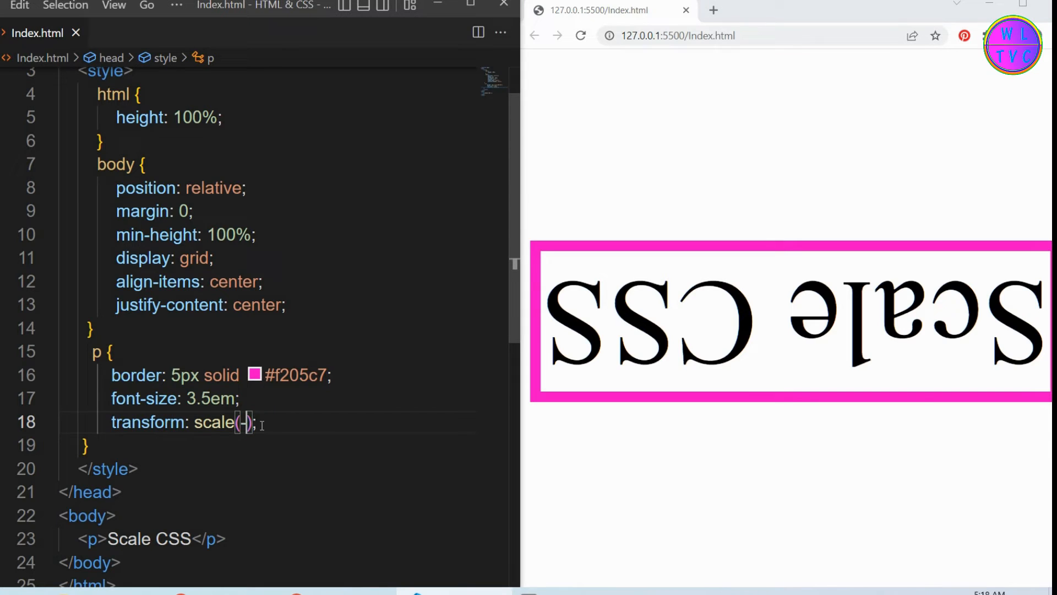
- Set scale(1, 1), then uneven factors toward scale(0.8, 0.3) and scale(5.5, 5)
{"action": "type", "text": "1,"}
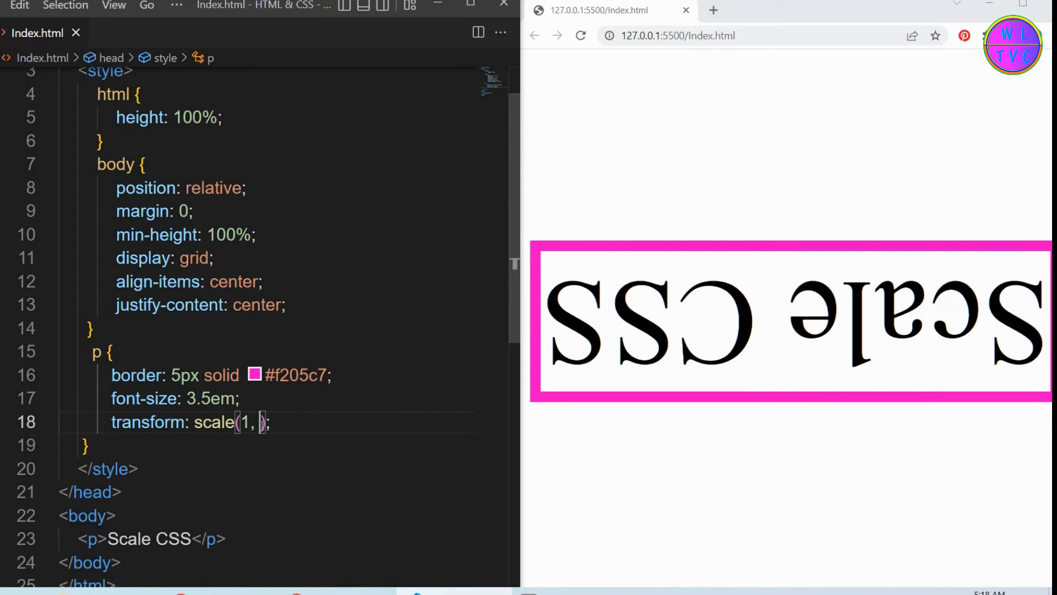
{"action": "type", "text": "1"}
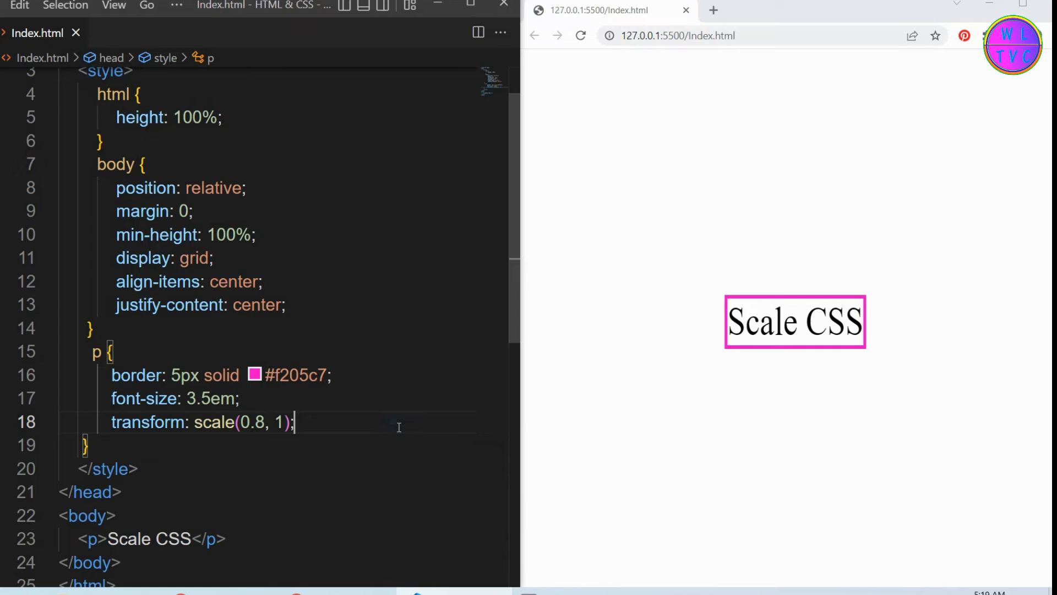
{"action": "type", "text": "0."}
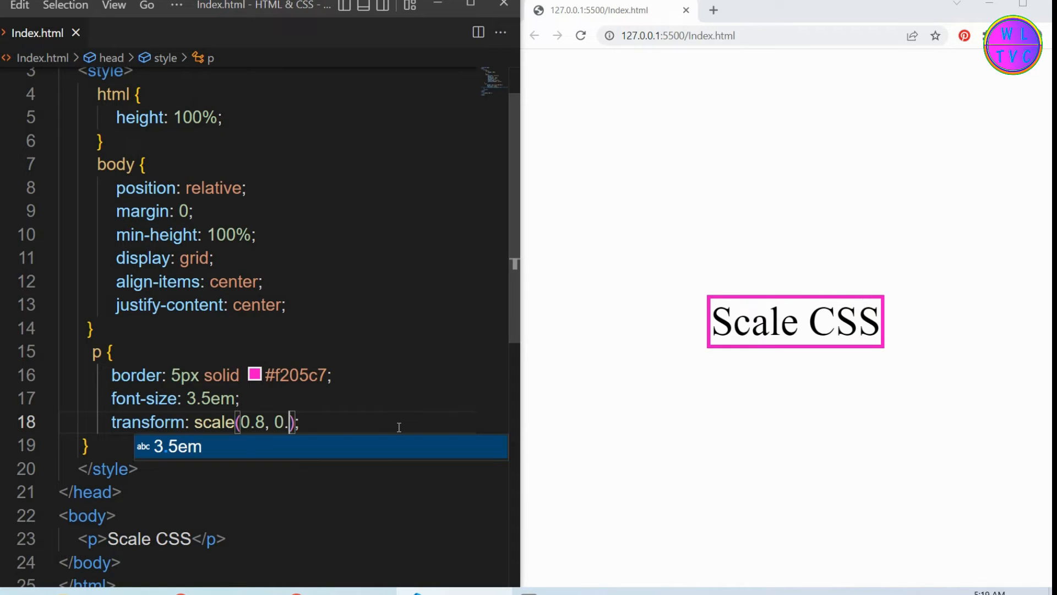
{"action": "type", "text": "3"}
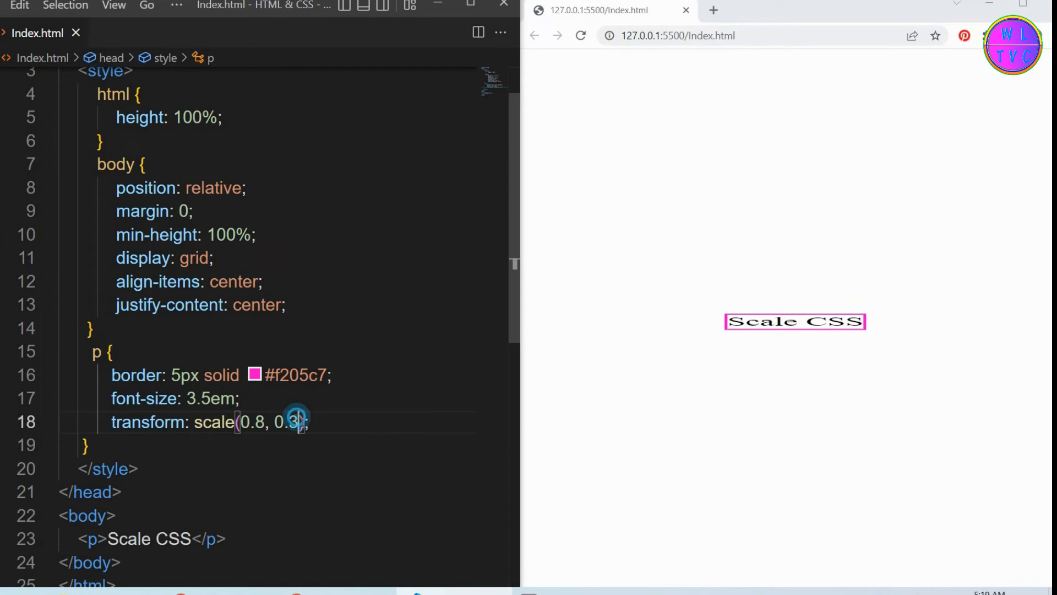
{"action": "type", "text": "5"}
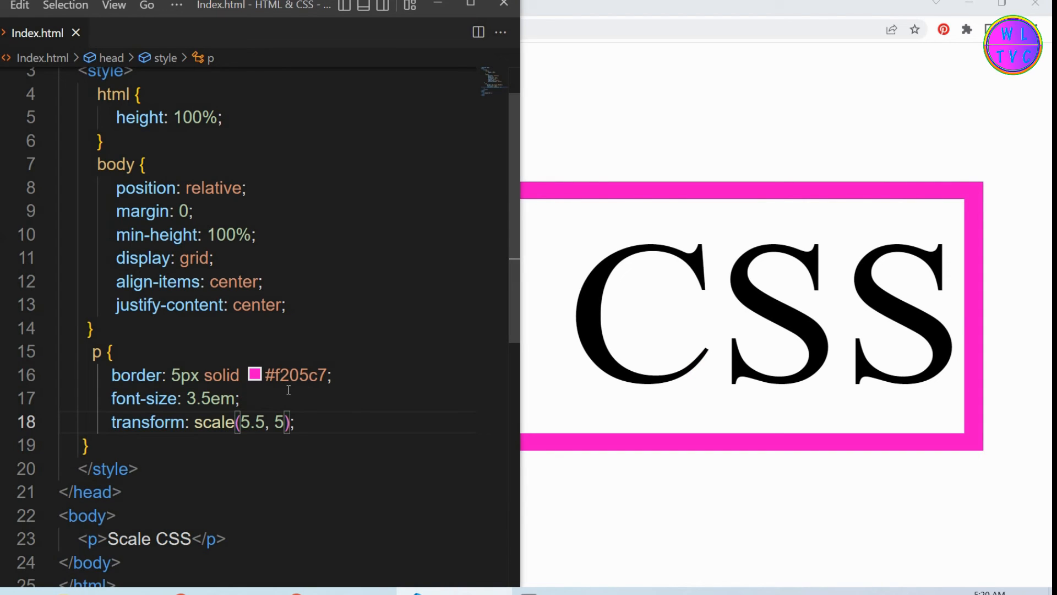
- Raise the second factor to 10 for scale(5.5, 10), then leave a uniform scale(5.5)
{"action": "type", "text": "0"}
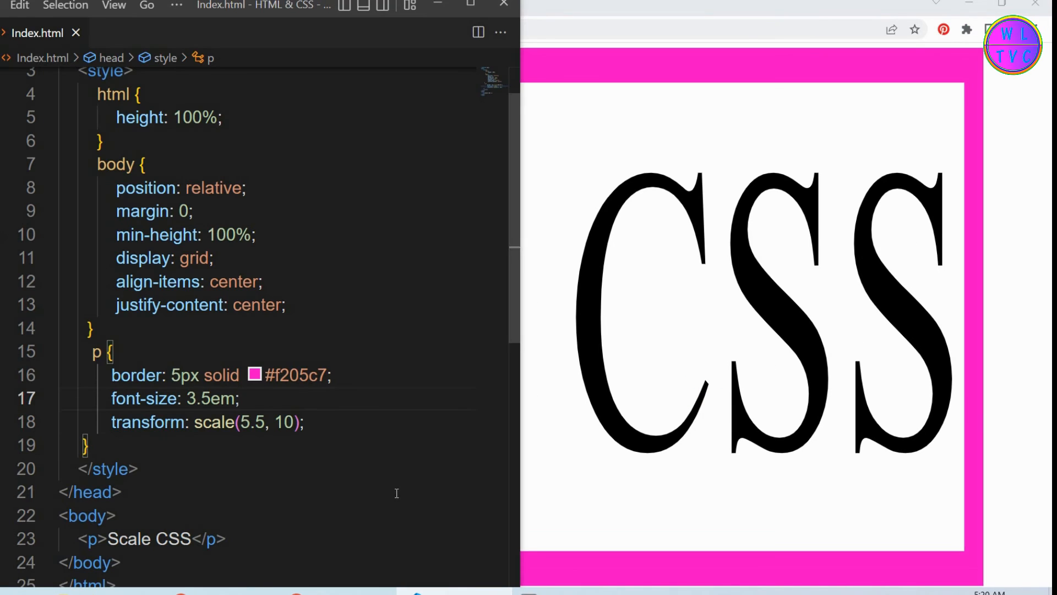
{"action": "key", "text": "Backspace"}
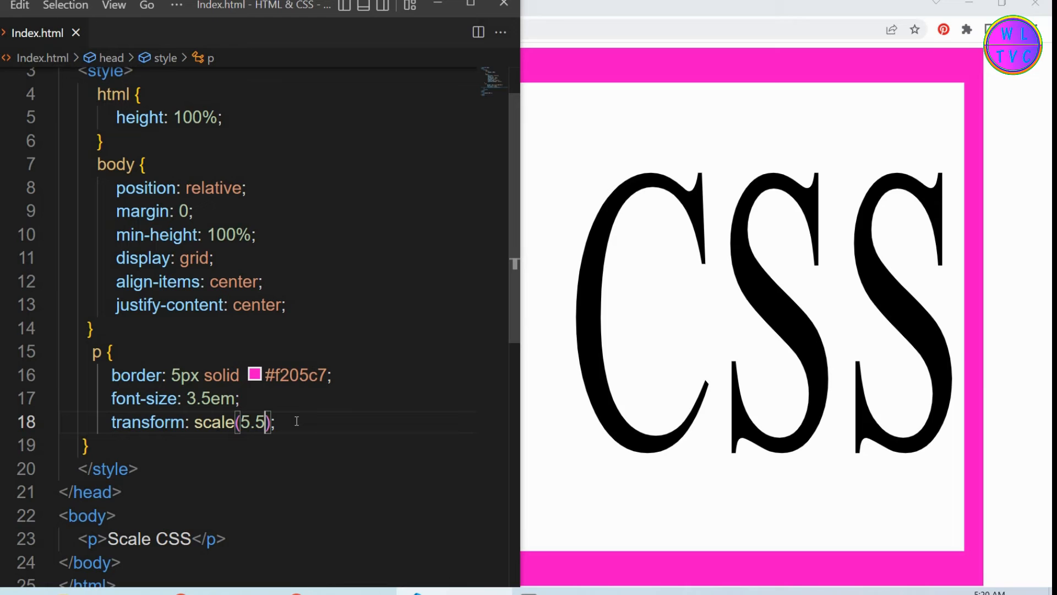